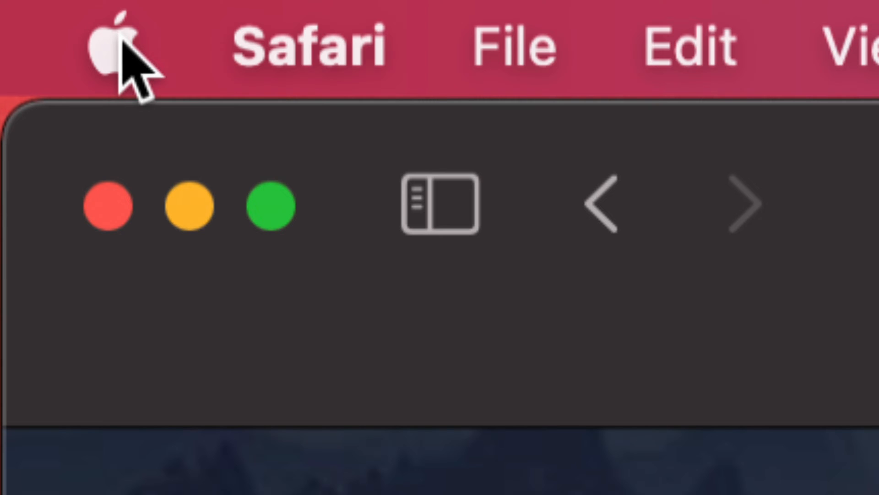
# Reveal the Apple menu listing one pending update each for System Preferences and App Store
pyautogui.click(112, 45)
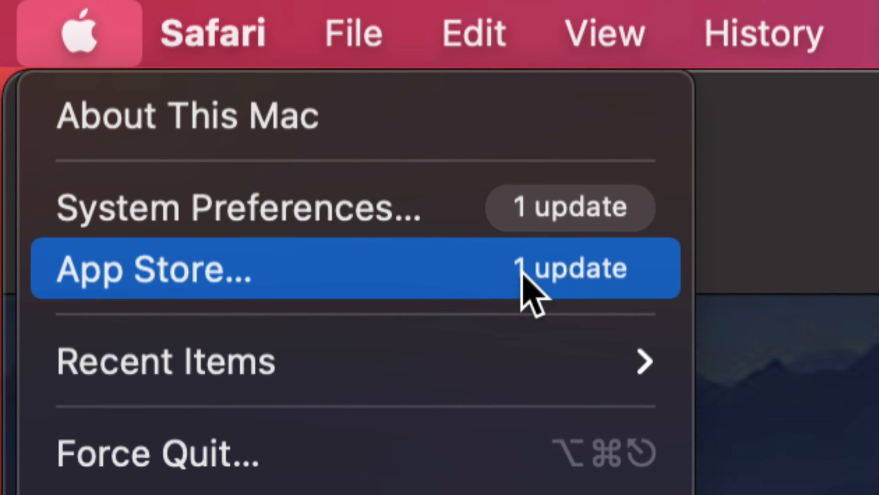
pyautogui.moveTo(322, 225)
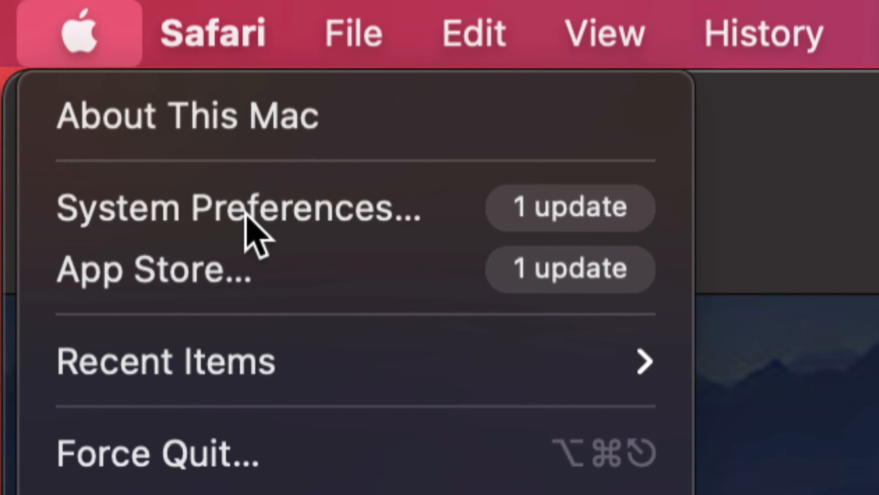
# Launch System Preferences with Software Update flagged for one pending update
pyautogui.click(235, 208)
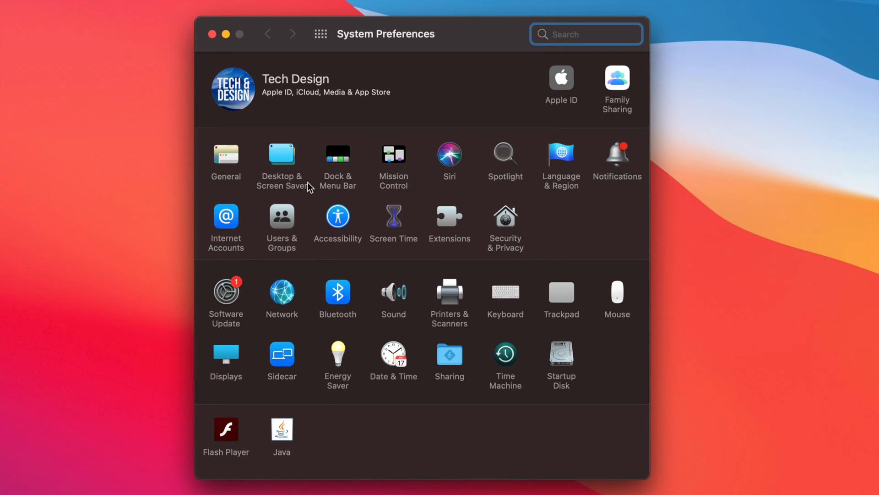
pyautogui.moveTo(222, 328)
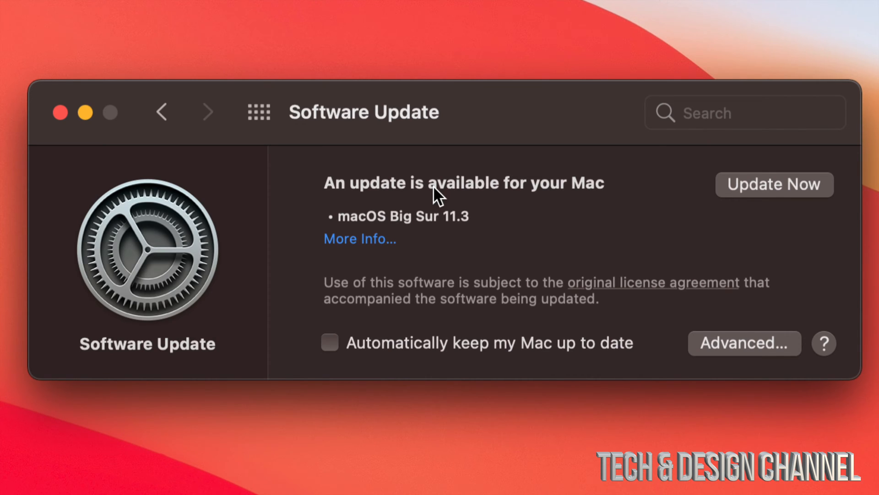
pyautogui.moveTo(370, 249)
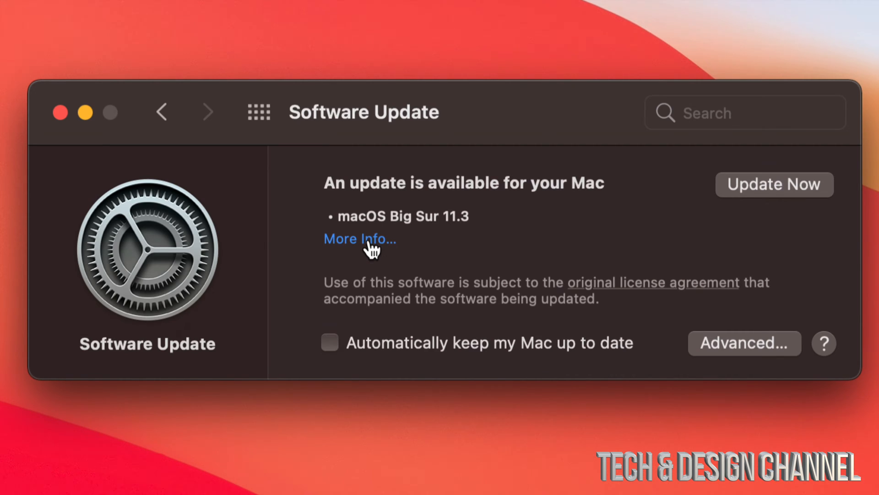
pyautogui.click(359, 238)
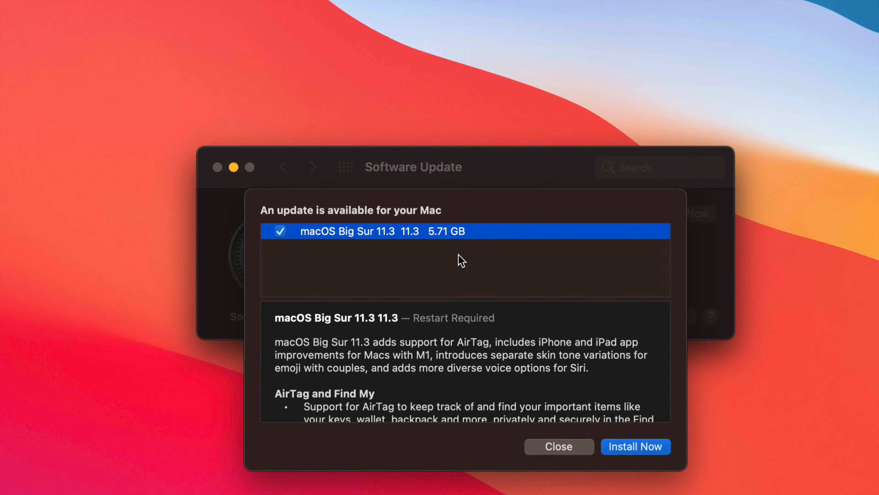
pyautogui.moveTo(653, 486)
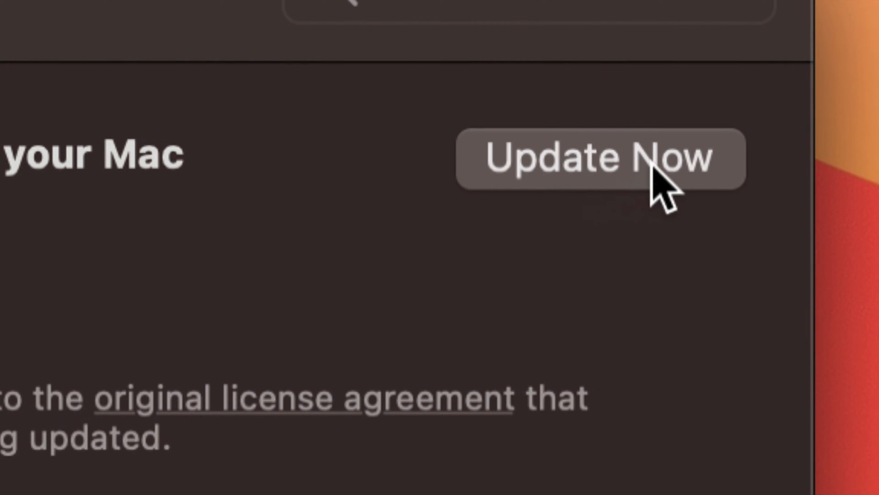
# Begin the macOS Big Sur 11.3 update and agree to the software license
pyautogui.click(600, 158)
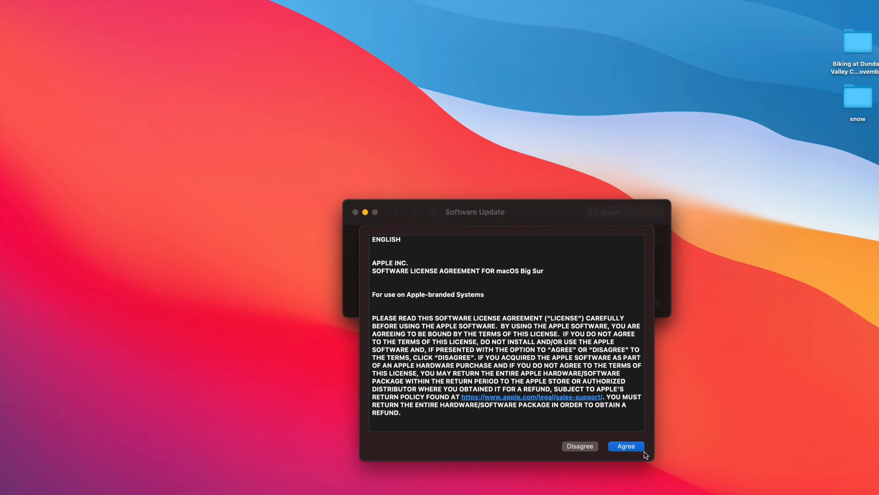
pyautogui.click(625, 446)
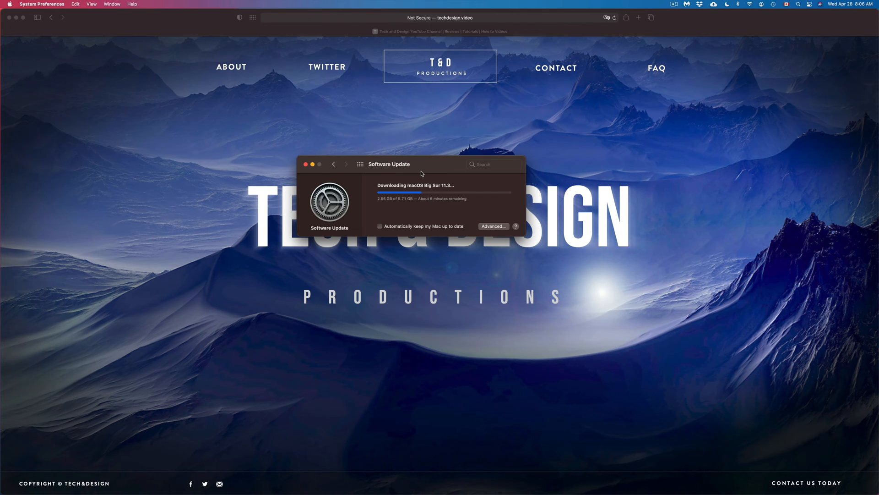
pyautogui.moveTo(714, 74)
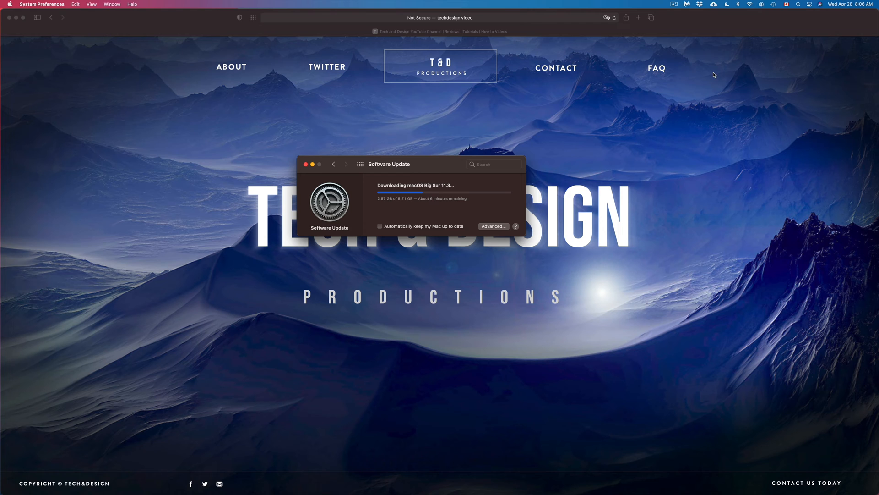
pyautogui.moveTo(764, 45)
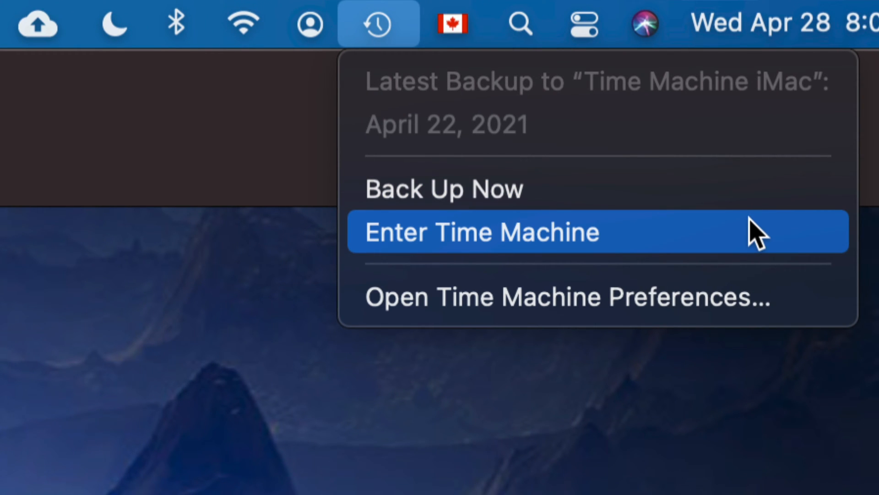
pyautogui.moveTo(661, 202)
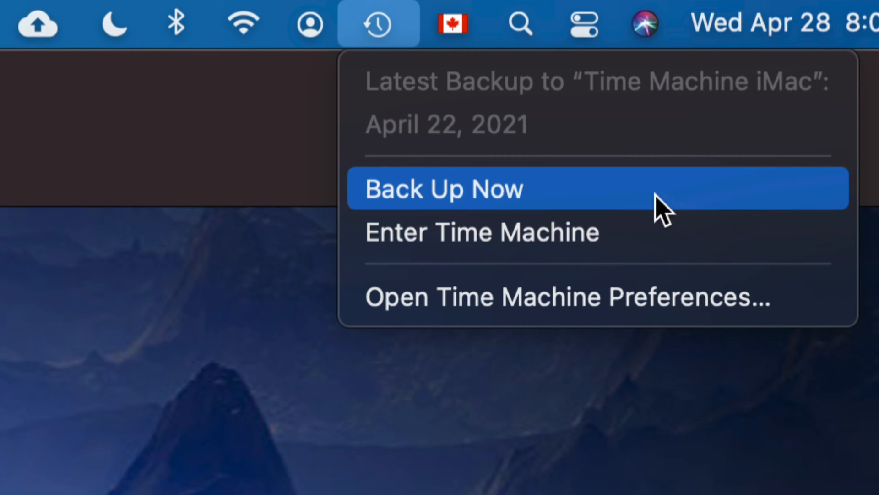
pyautogui.moveTo(485, 199)
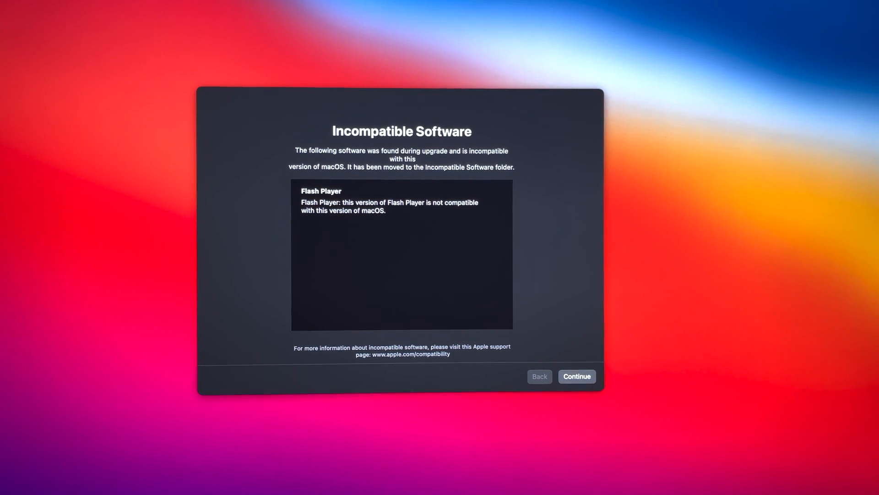
# Continue past the notice that Flash Player was set aside as incompatible
pyautogui.click(576, 376)
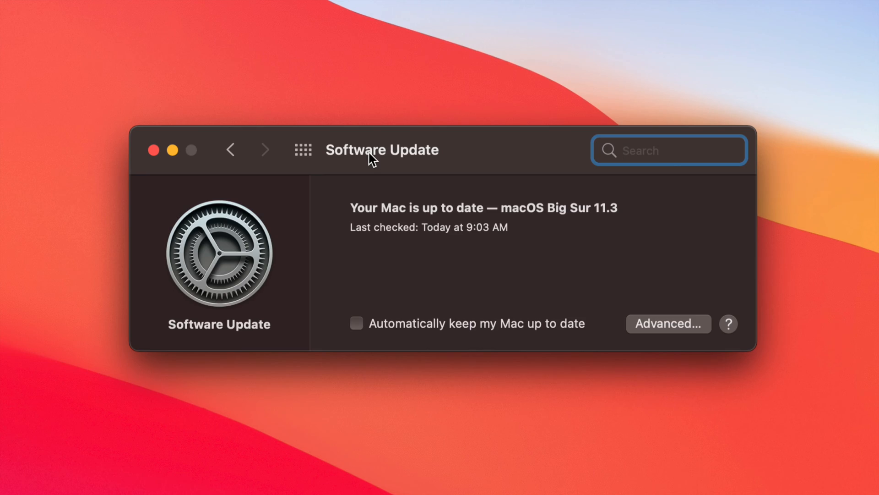